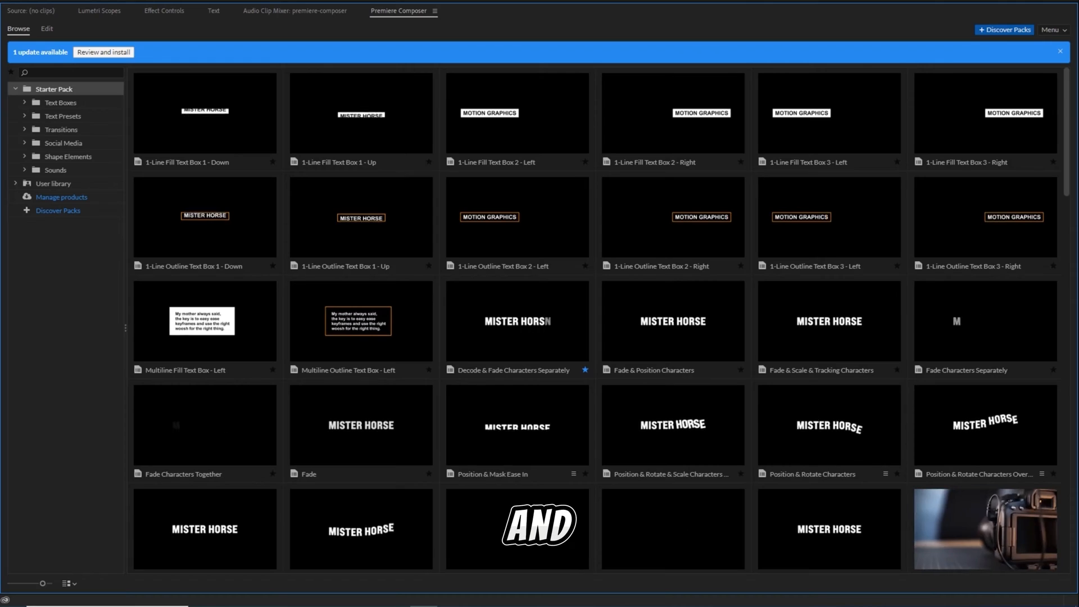
- Download Premiere Composer for Windows from misterhorse.com and dismiss the newsletter popup
{"action": "scroll", "scroll_direction": "down", "scroll_amount": 3}
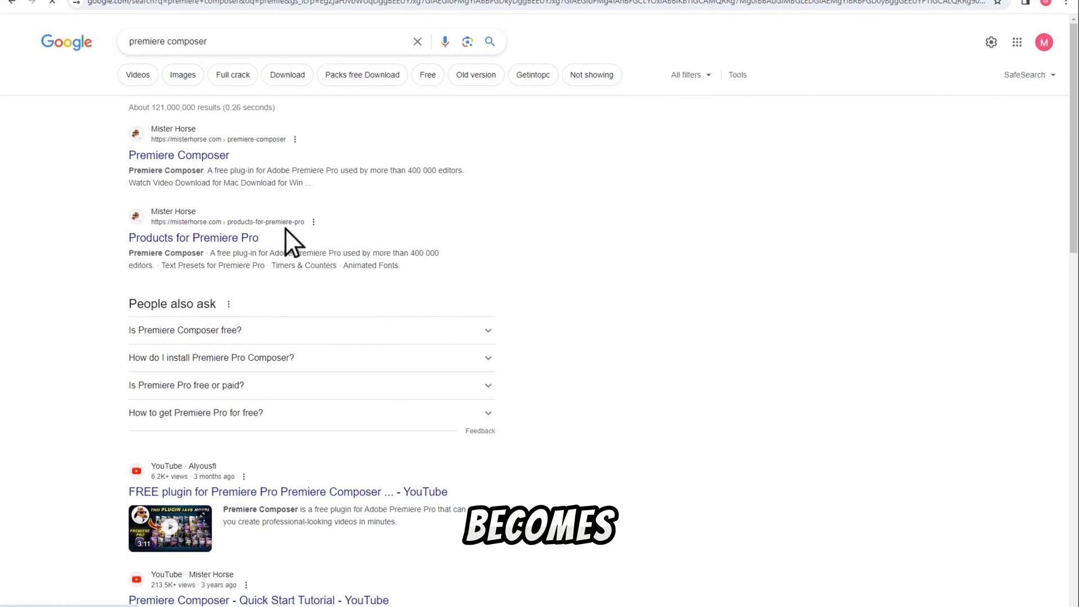
{"action": "left_click", "coordinate": [178, 155]}
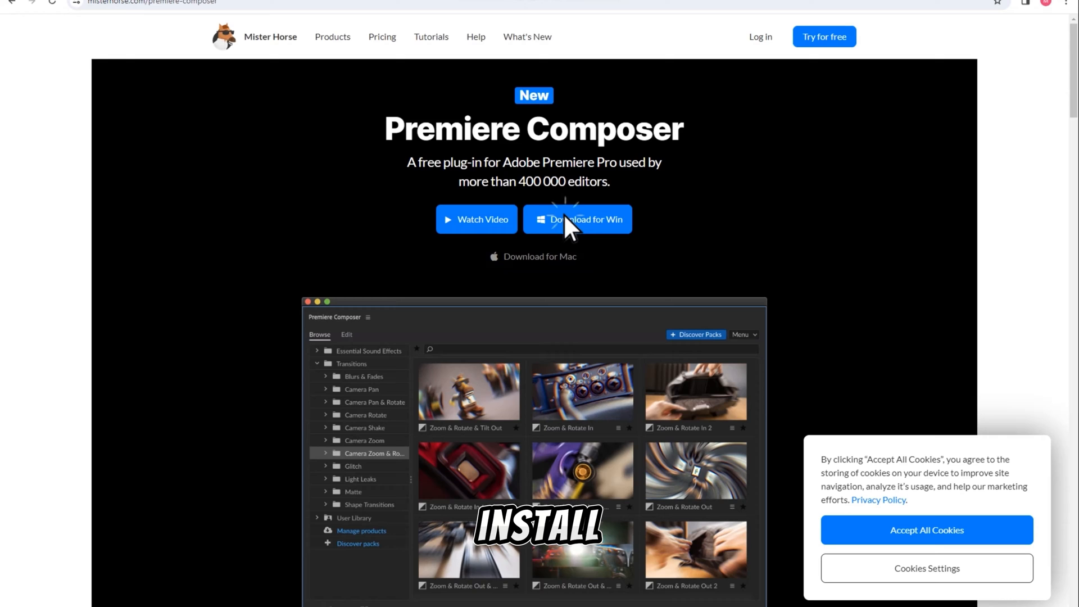
{"action": "left_click", "coordinate": [586, 218]}
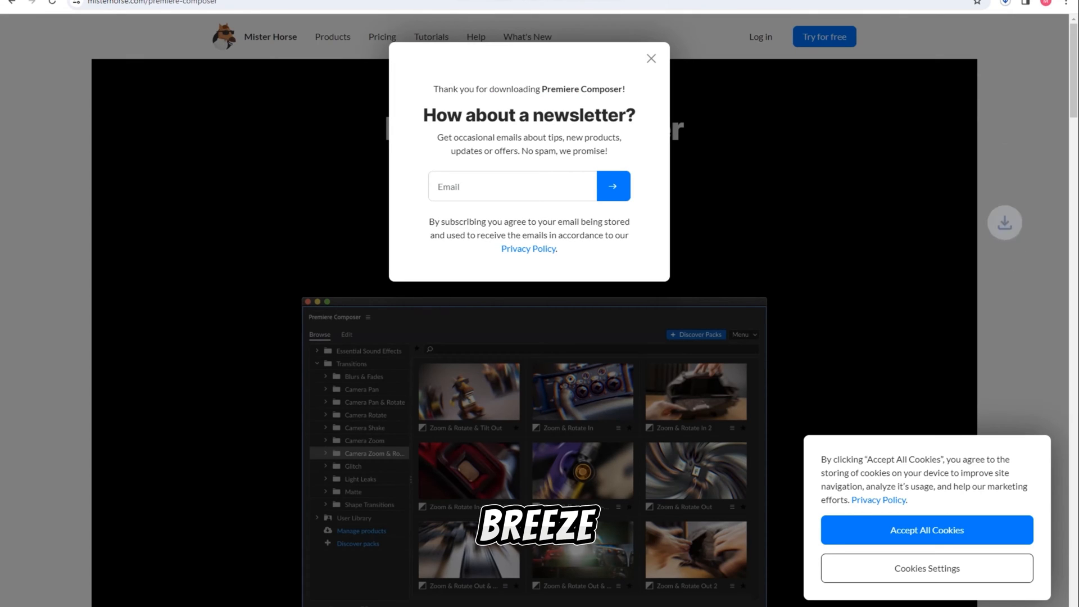
{"action": "left_click", "coordinate": [650, 57]}
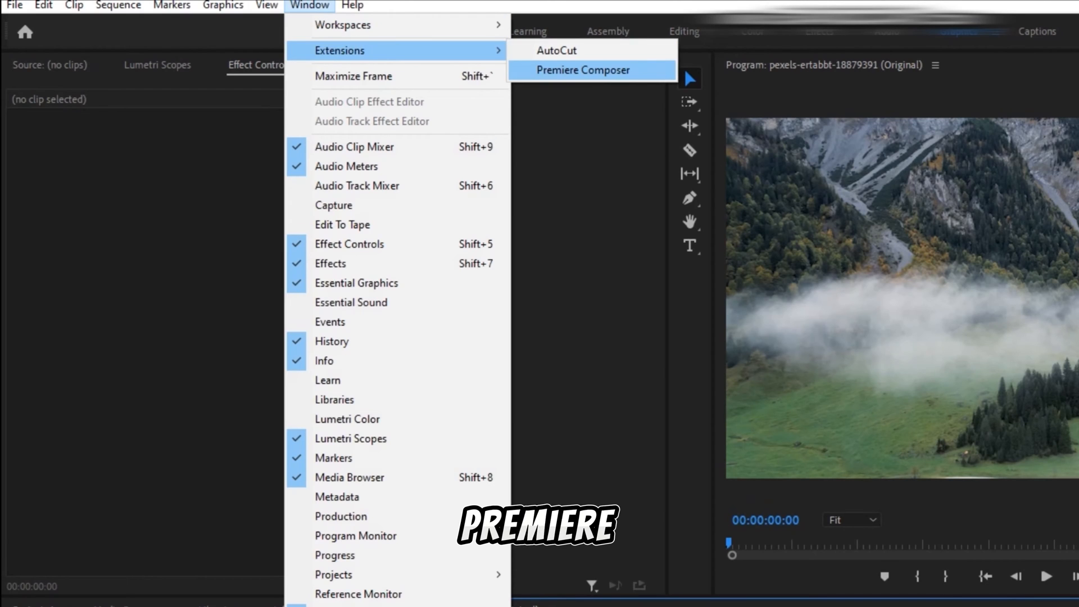
- Open the Premiere Composer panel and browse Text Presets, Transitions, Social Media and Shape Elements
{"action": "left_click", "coordinate": [583, 70]}
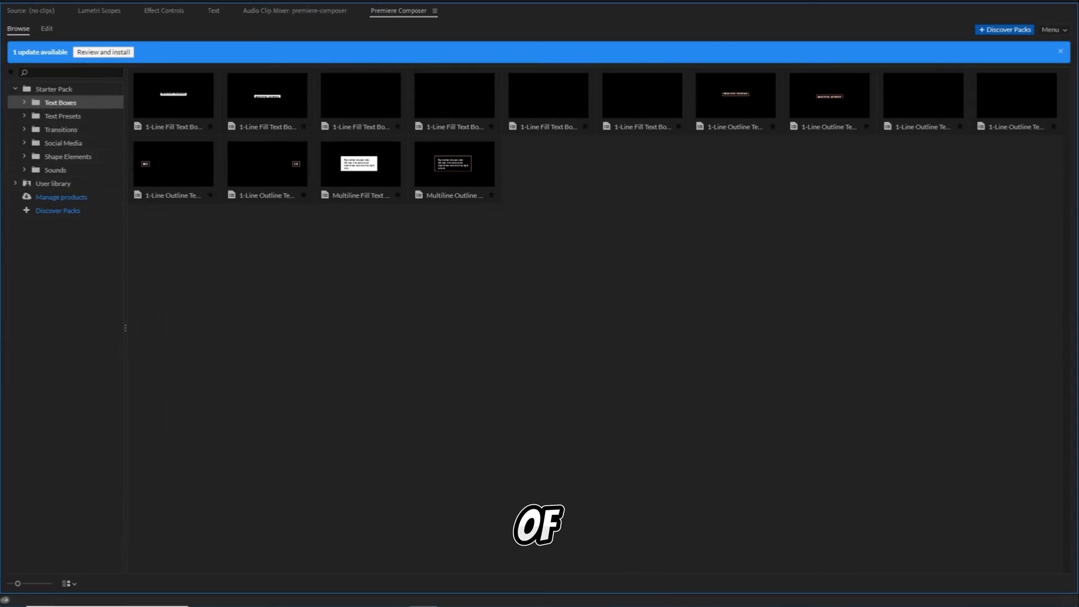
{"action": "left_click", "coordinate": [62, 116]}
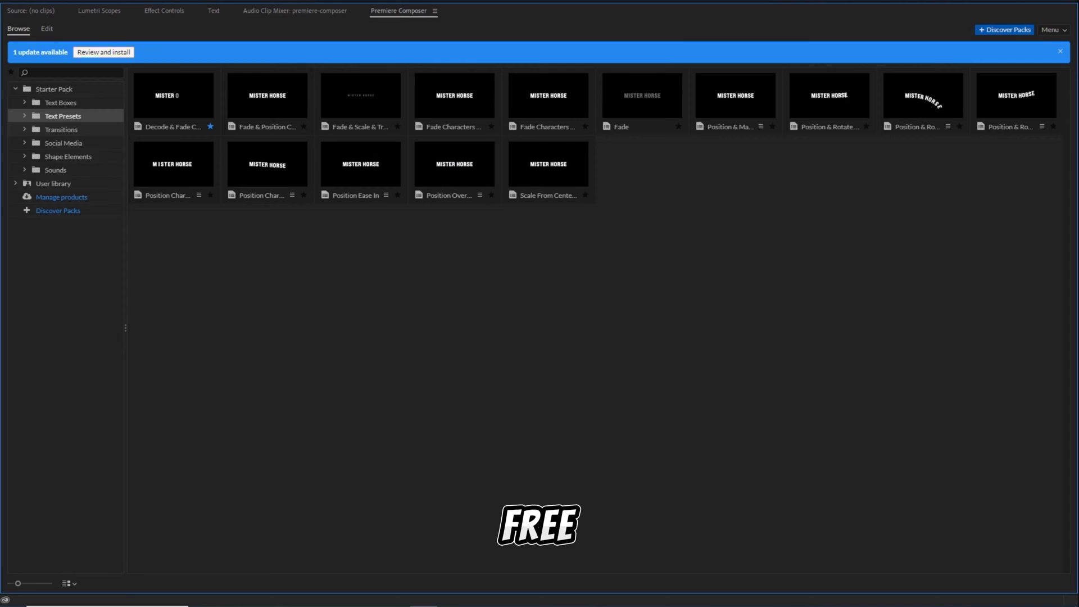
{"action": "left_click", "coordinate": [61, 129]}
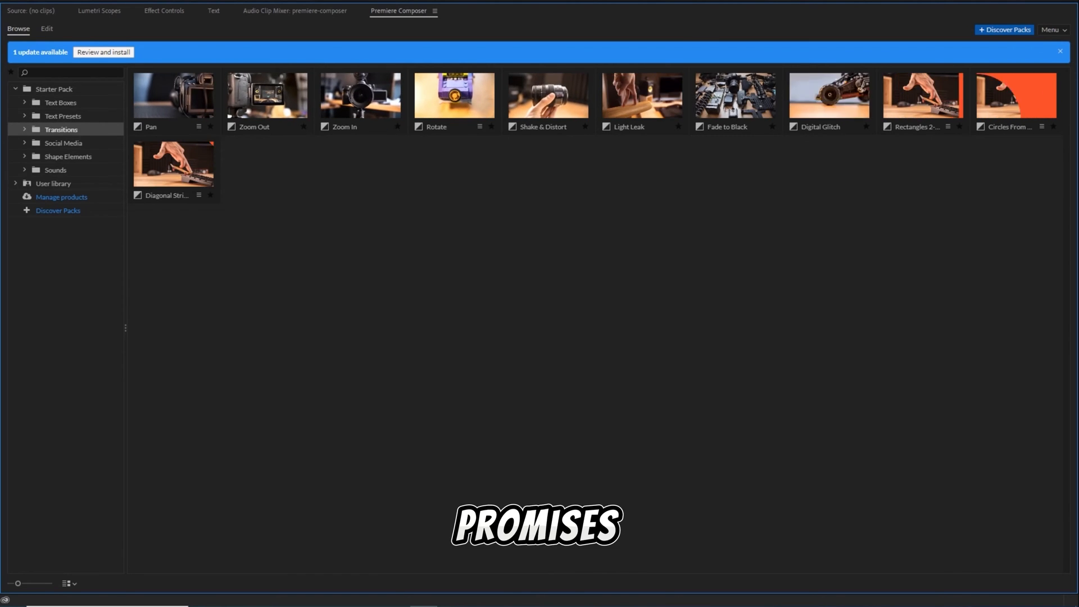
{"action": "left_click", "coordinate": [62, 142]}
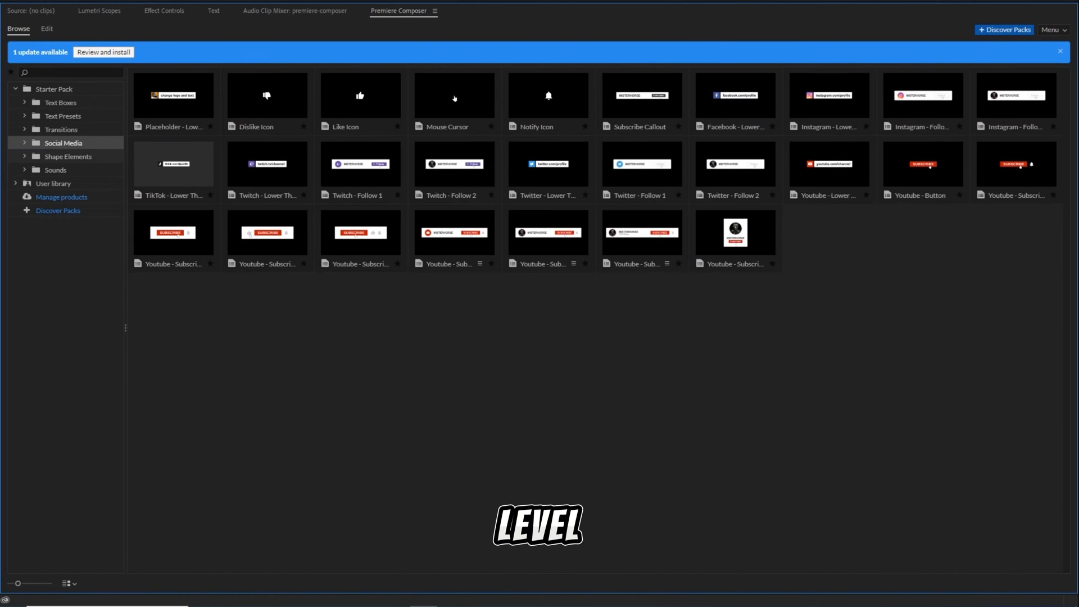
{"action": "left_click", "coordinate": [68, 156]}
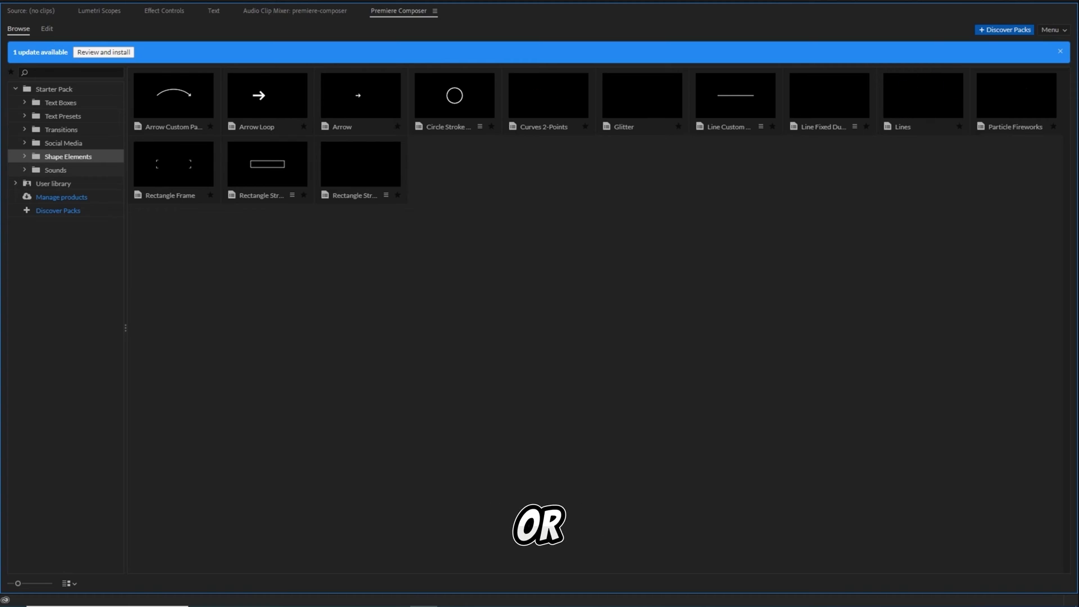
{"action": "left_click", "coordinate": [55, 169]}
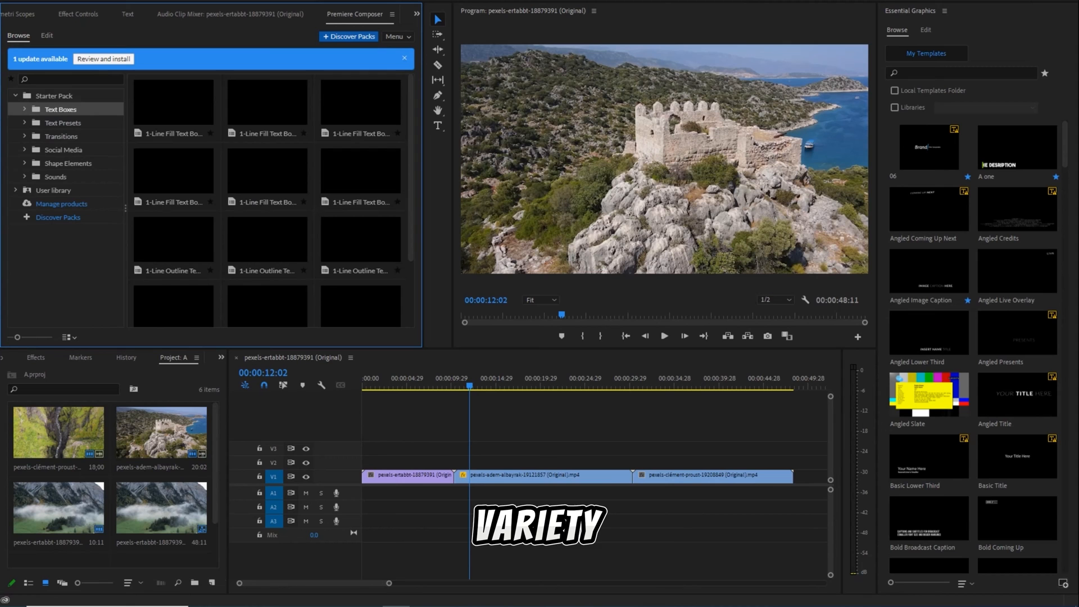
- Add a Composer template, a Decode text preset, above the footage and return to Browse
{"action": "left_click", "coordinate": [63, 123]}
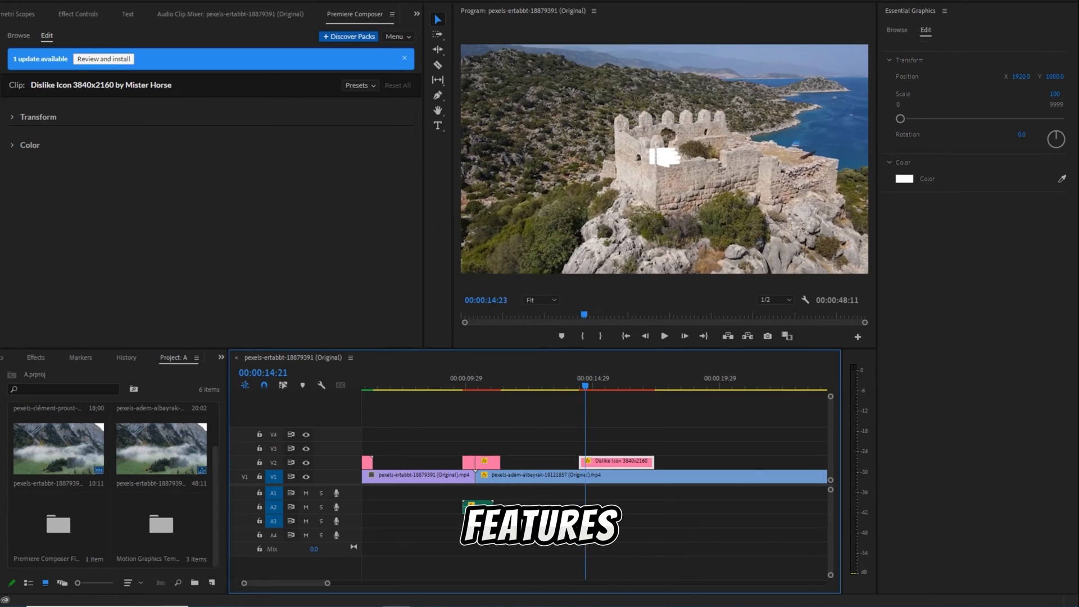
{"action": "left_click", "coordinate": [18, 35]}
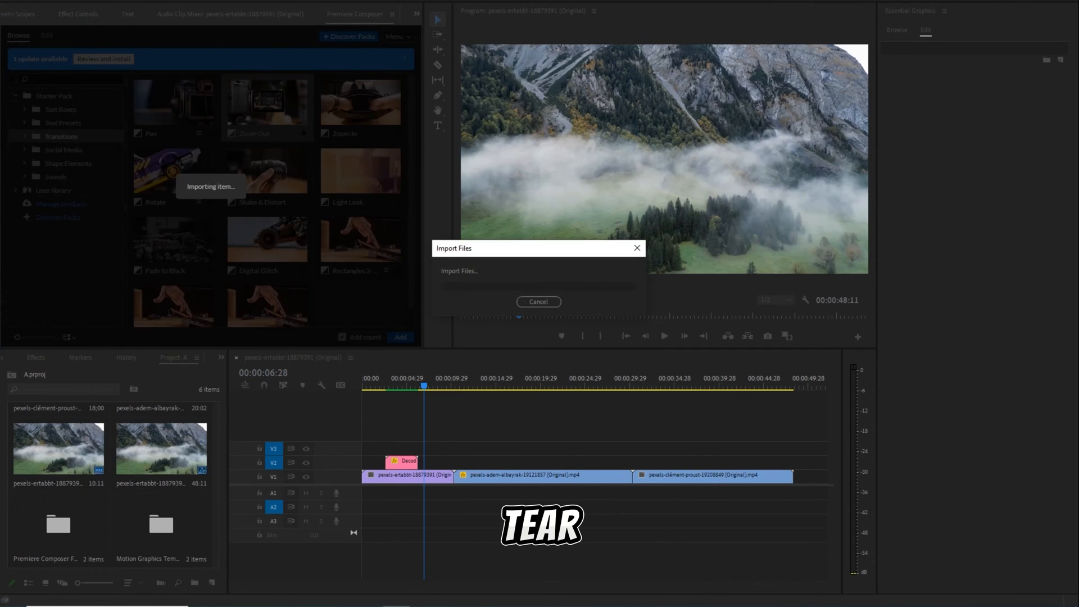
- Add a Composer transition at the first clip cut and return to Browse
{"action": "left_click", "coordinate": [538, 301]}
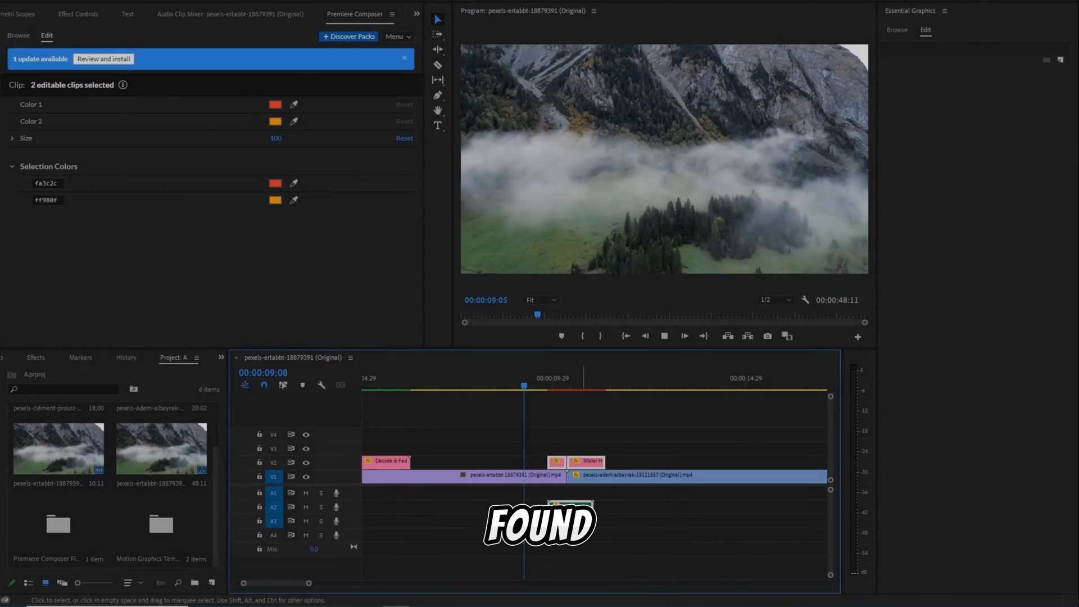
{"action": "left_click", "coordinate": [18, 35]}
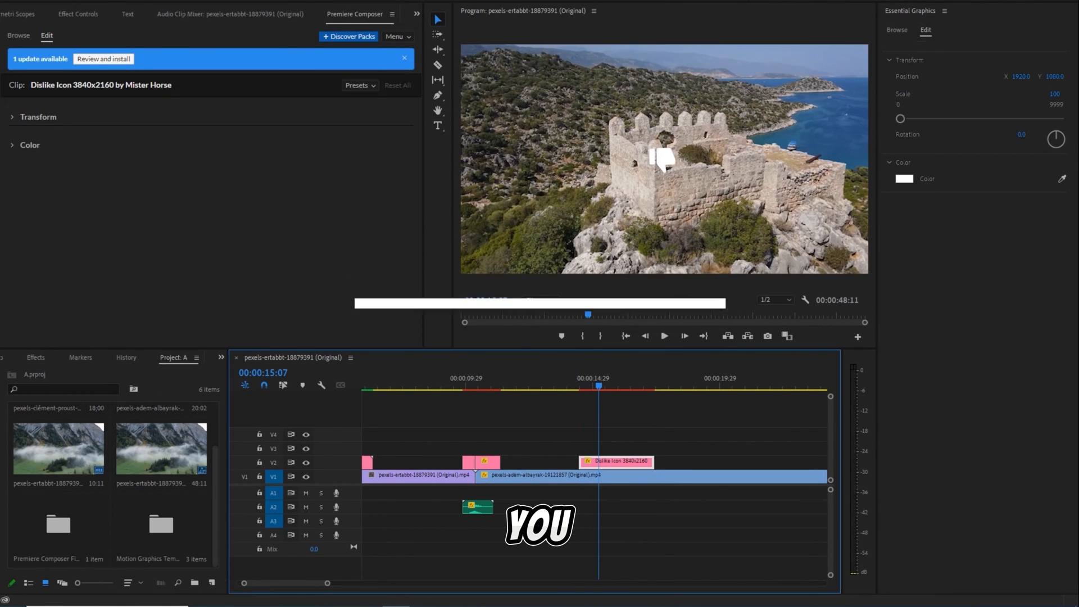
- Add the Twitch - Follow 2 template over the coastline footage, then return to Browse
{"action": "left_click", "coordinate": [29, 144]}
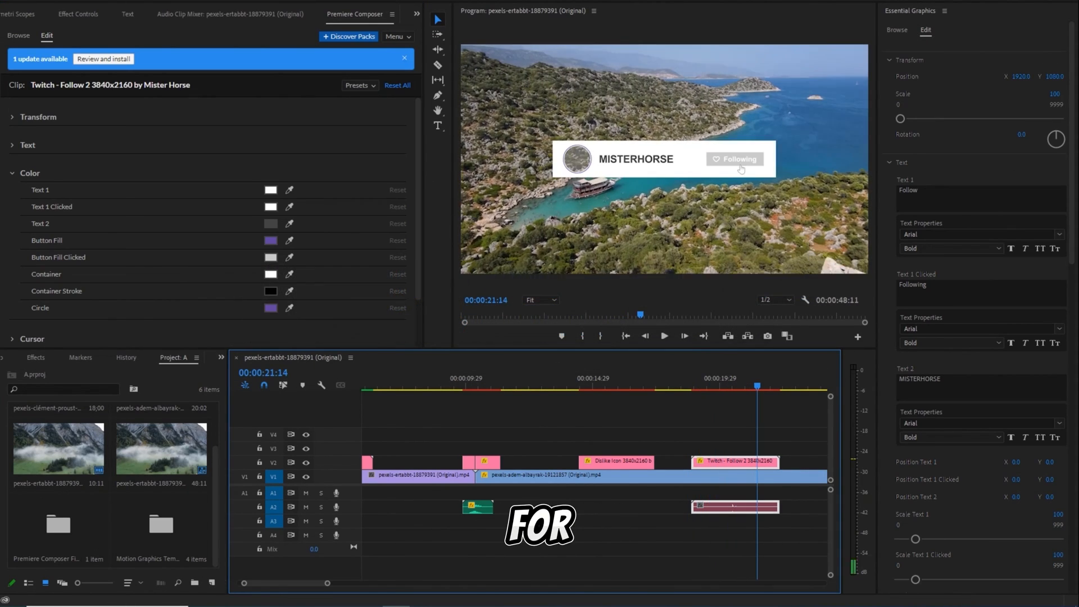
{"action": "left_click", "coordinate": [17, 35]}
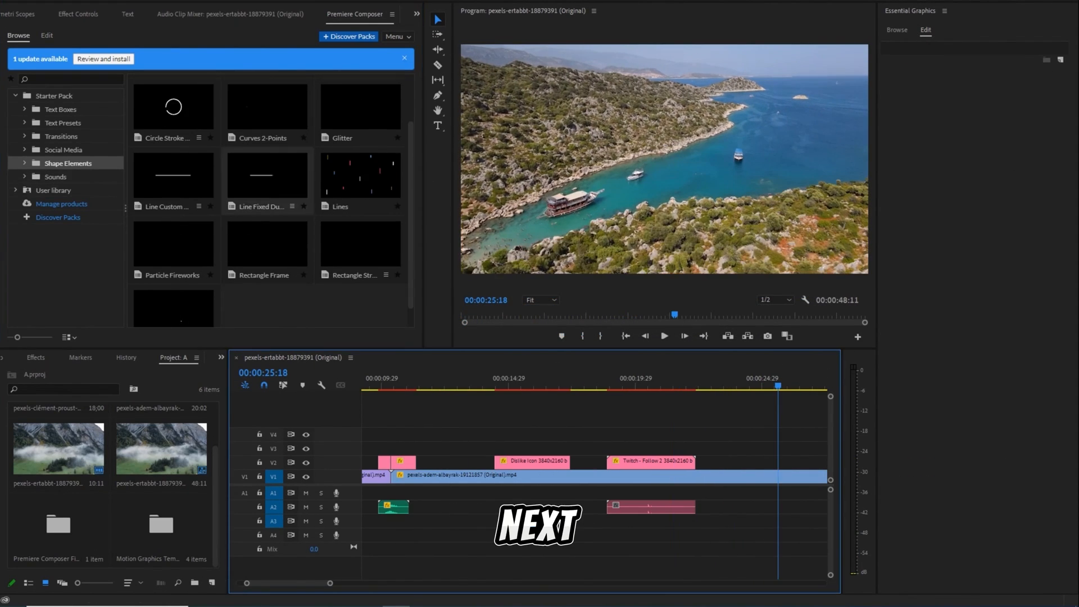